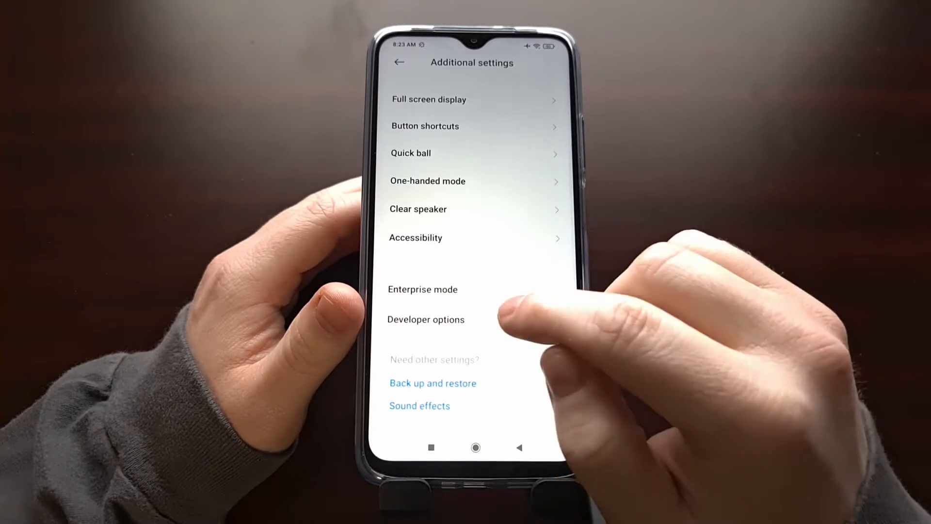
- Open Developer options from MIUI Additional settings
{"action": "left_click", "coordinate": [426, 320]}
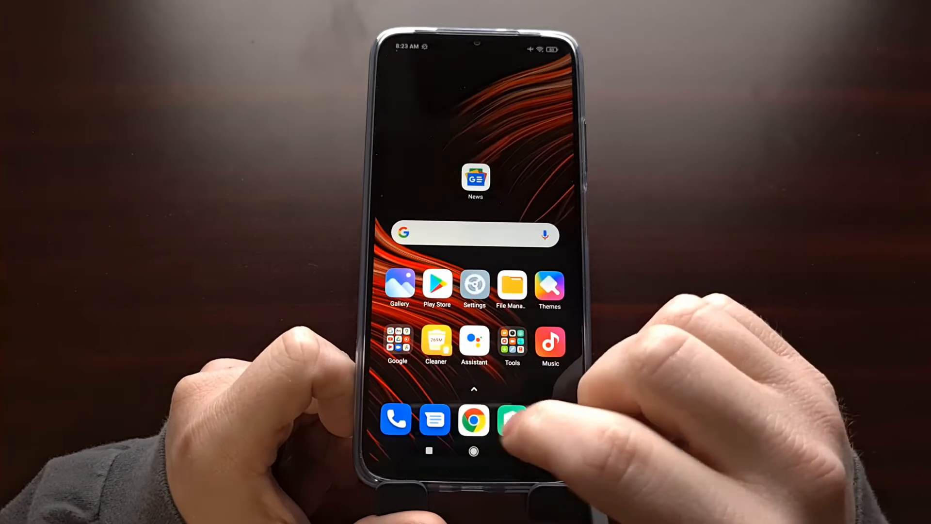
- Launch Chrome and scroll the POCO M3 page down to its ROM release table
{"action": "left_click", "coordinate": [473, 419]}
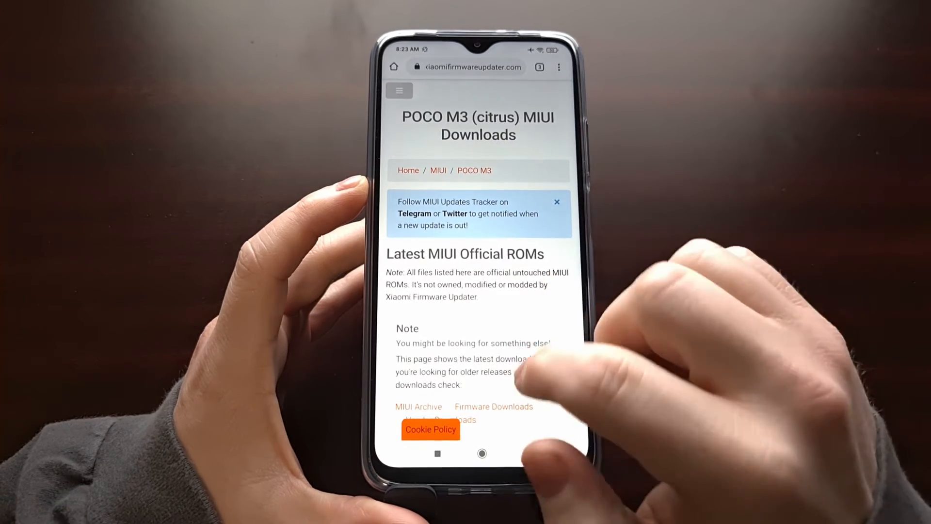
{"action": "scroll", "scroll_direction": "down", "scroll_amount": 3}
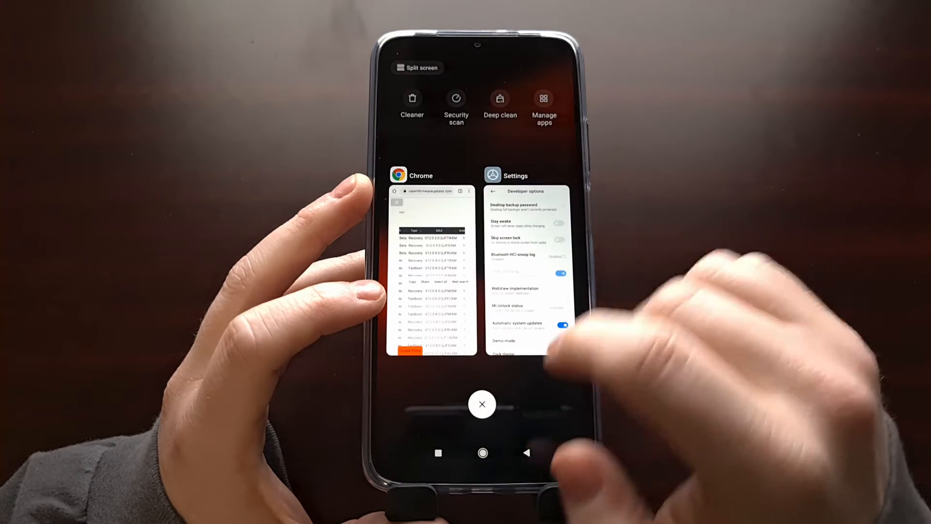
- Read MIUI Global 12.0.4 Stable on About phone, then switch back to Chrome
{"action": "left_click", "coordinate": [525, 267]}
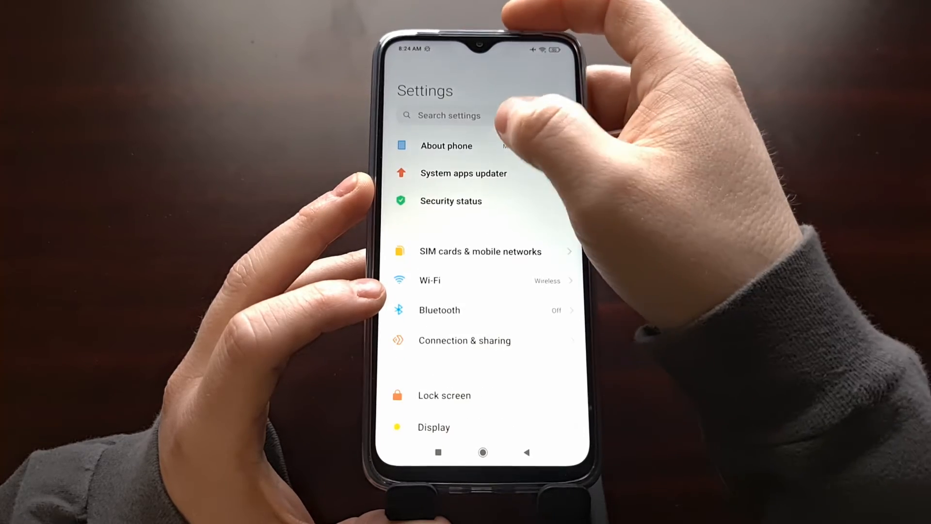
{"action": "left_click", "coordinate": [446, 146]}
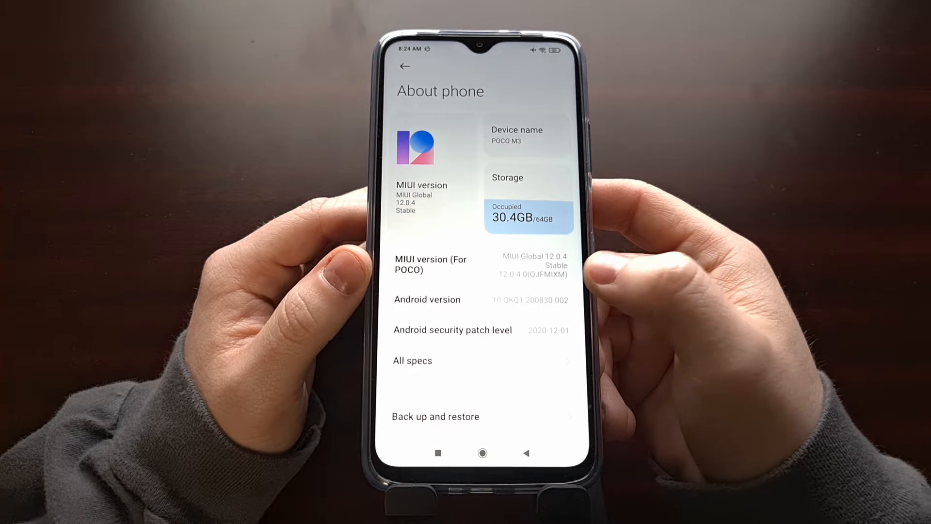
{"action": "left_click", "coordinate": [482, 452]}
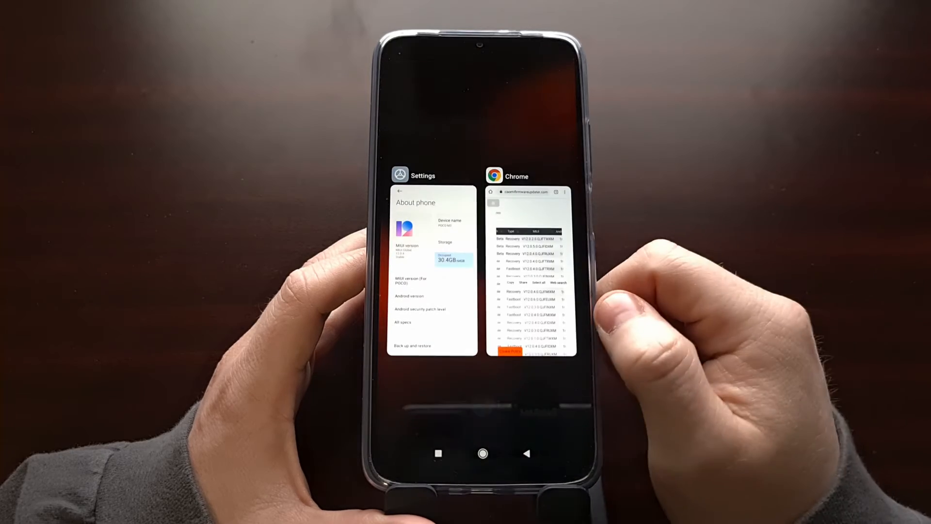
{"action": "left_click", "coordinate": [529, 267]}
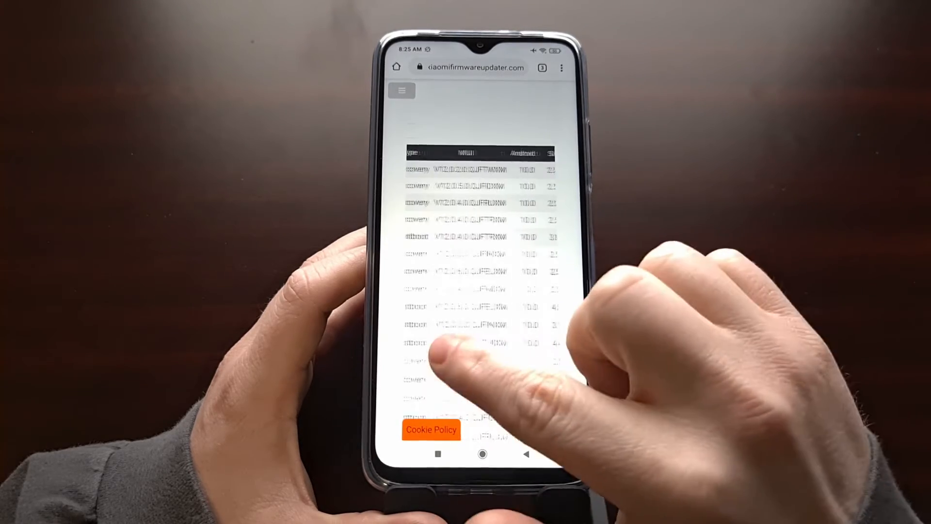
- Zoom into the ROM table to find the release matching MIUI 12.0.4
{"action": "double_click", "coordinate": [467, 289]}
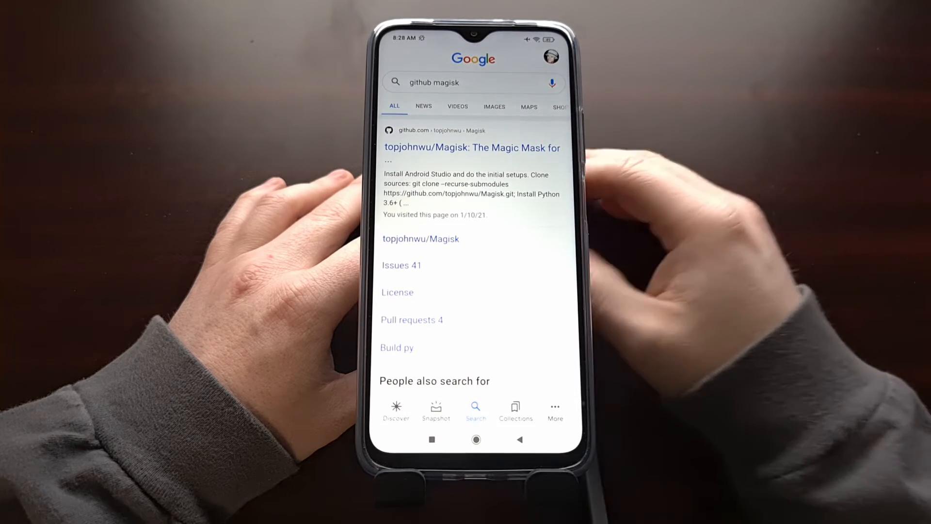
- Download the Magisk Manager v8.0.7 APK from topjohnwu/Magisk and open its installer
{"action": "left_click", "coordinate": [471, 148]}
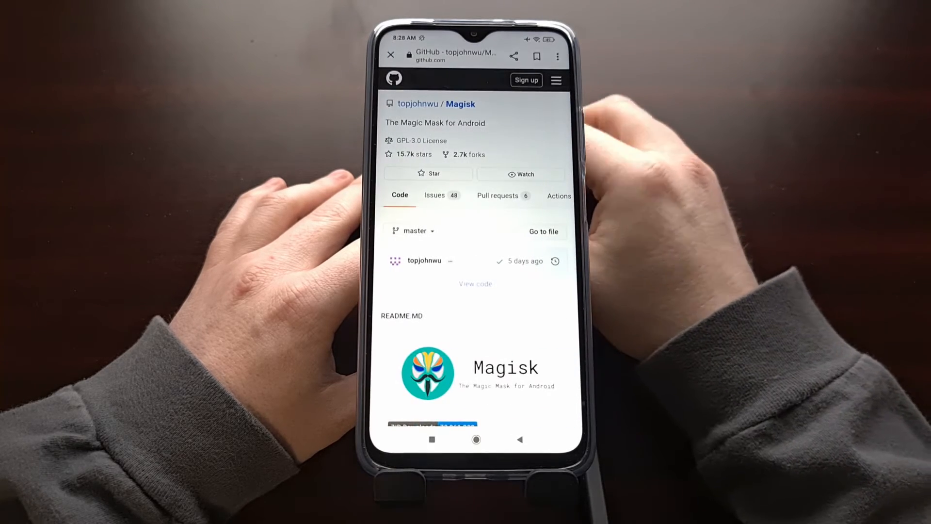
{"action": "scroll", "scroll_direction": "up", "scroll_amount": 3}
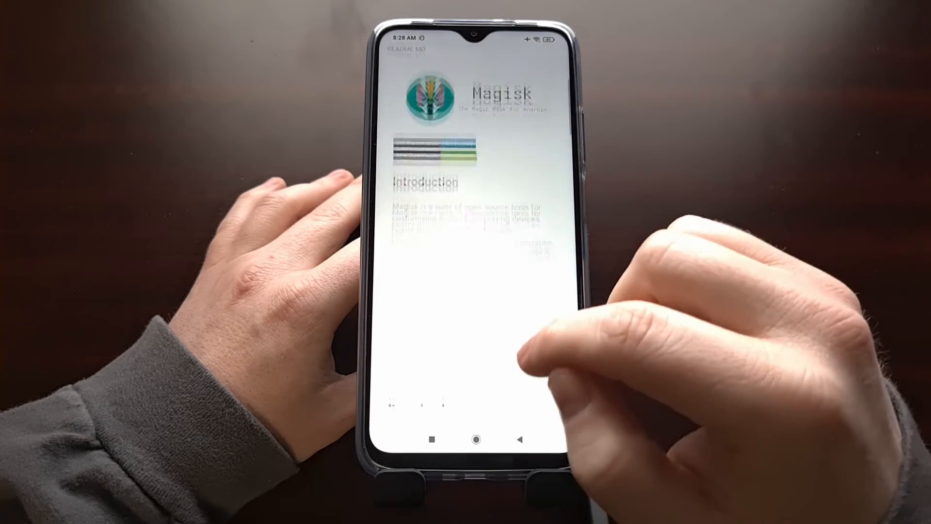
{"action": "scroll", "scroll_direction": "up", "scroll_amount": 3}
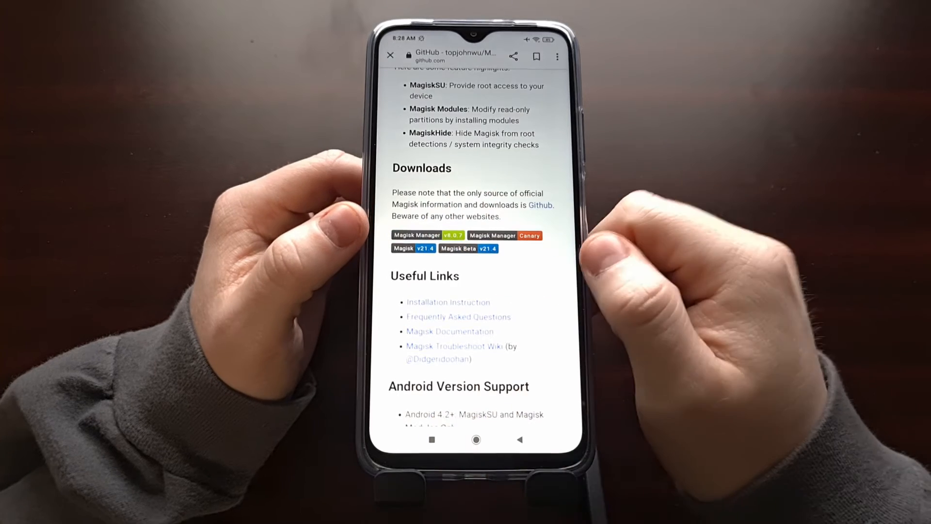
{"action": "left_click", "coordinate": [428, 235]}
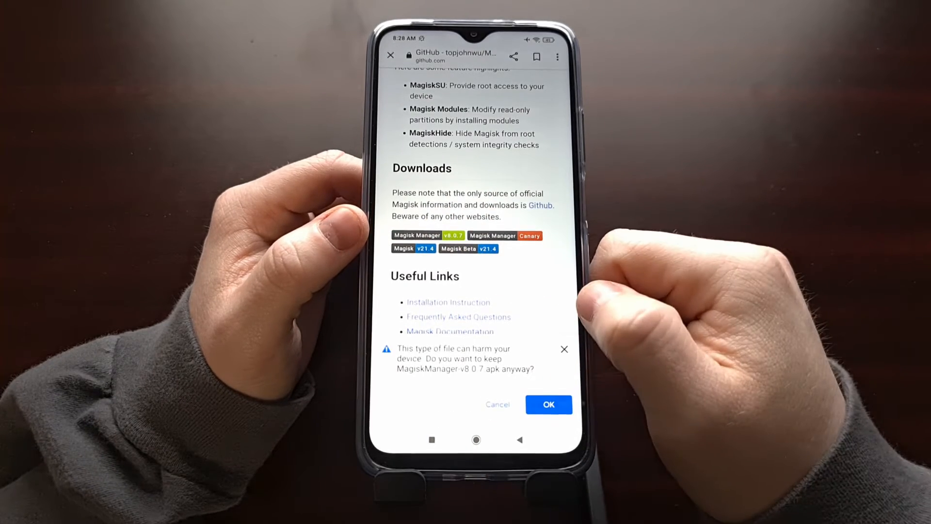
{"action": "left_click", "coordinate": [547, 404]}
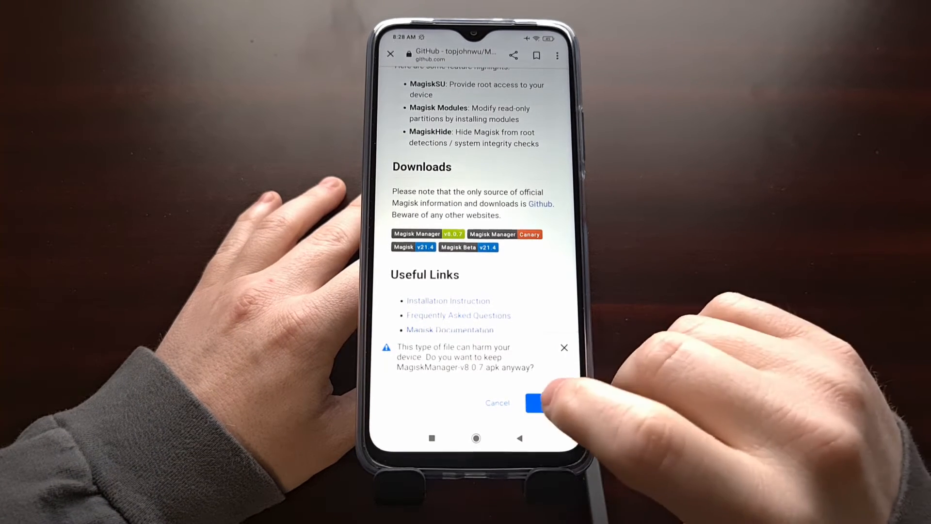
{"action": "left_click", "coordinate": [534, 402]}
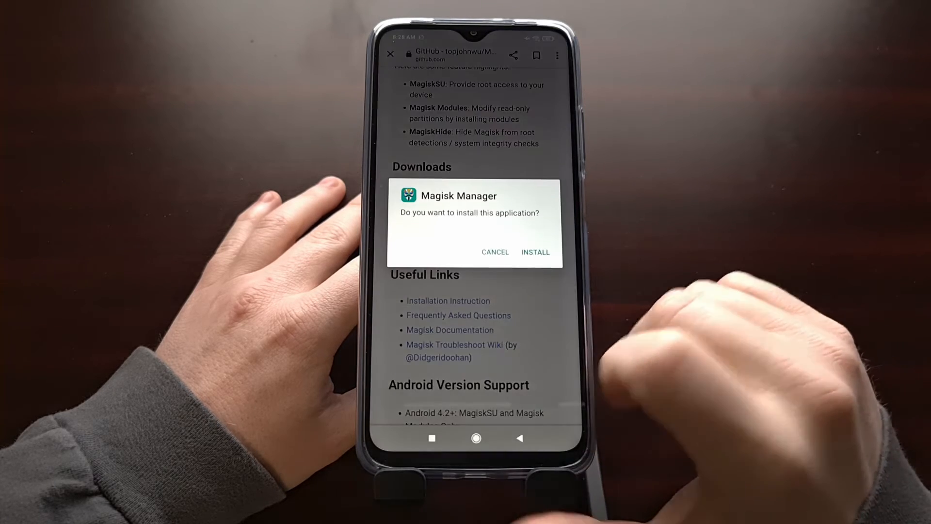
{"action": "left_click", "coordinate": [534, 252]}
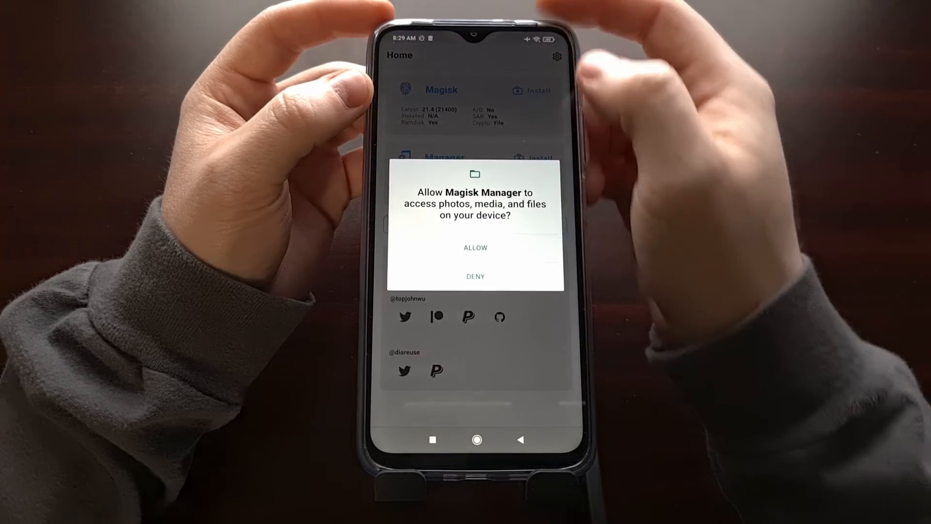
- Allow Magisk Manager file access and browse Downloads to find boot.img
{"action": "left_click", "coordinate": [475, 248]}
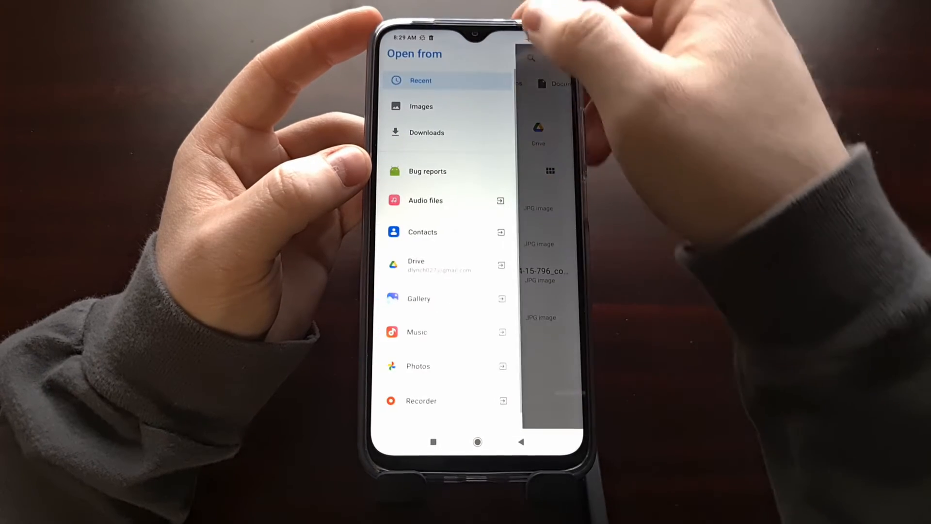
{"action": "left_click", "coordinate": [426, 133]}
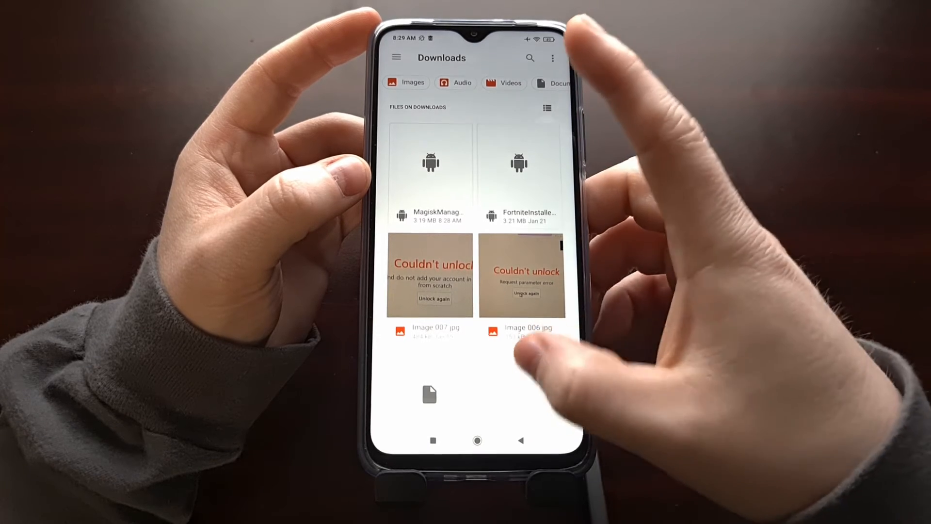
{"action": "scroll", "scroll_direction": "down", "scroll_amount": 3}
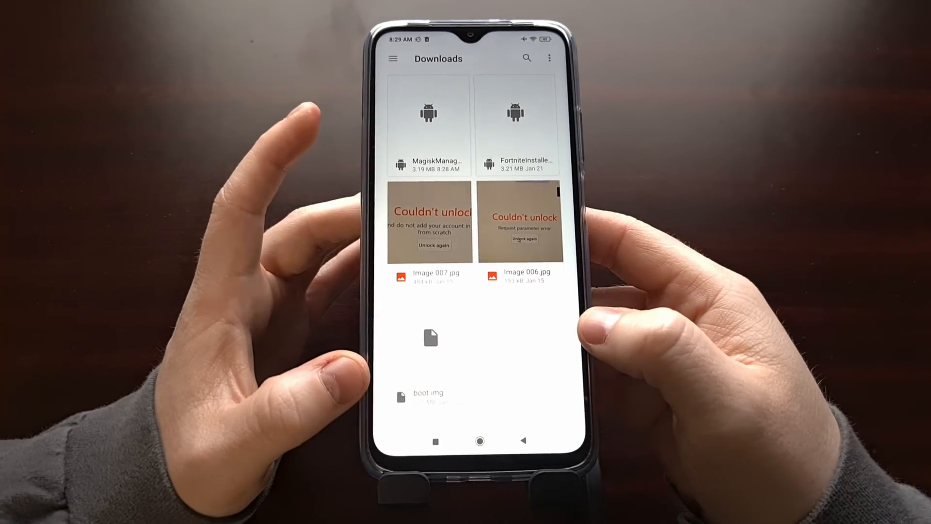